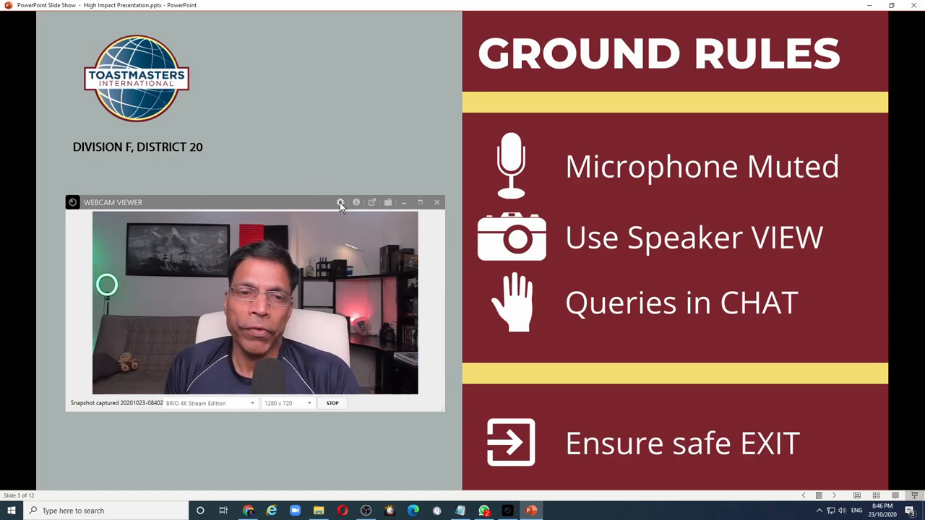
Step: Enable Keep On Top in Webcam Viewer settings so the camera feed floats over the slideshow
{"action": "left_click", "coordinate": [340, 202]}
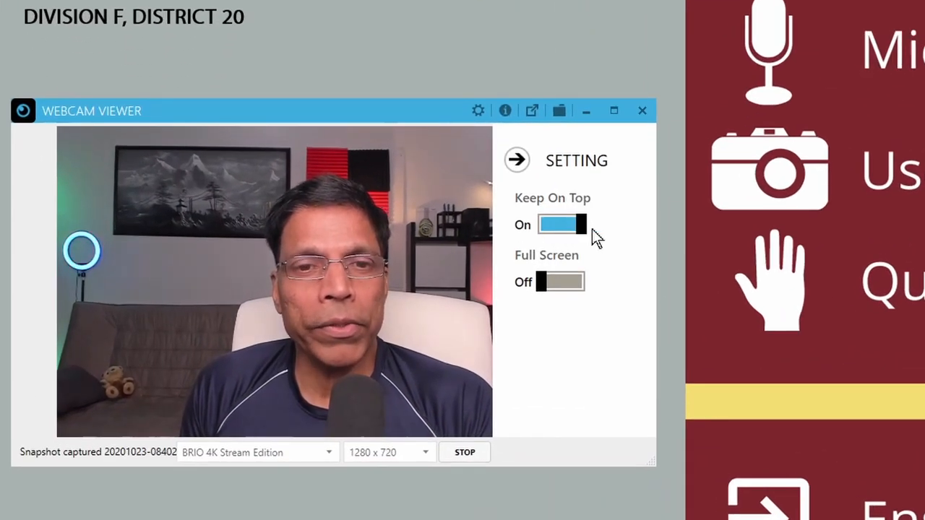
{"action": "left_click", "coordinate": [516, 159]}
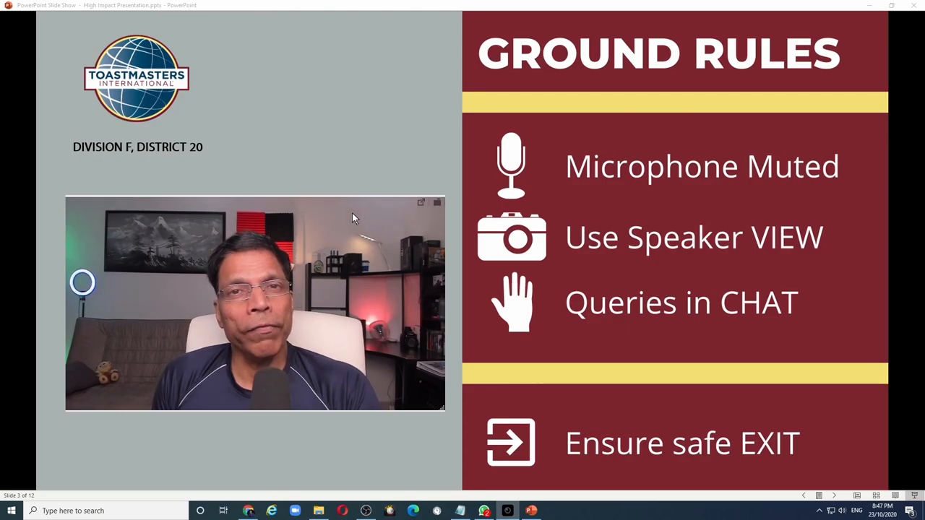
{"action": "mouse_move", "coordinate": [856, 484]}
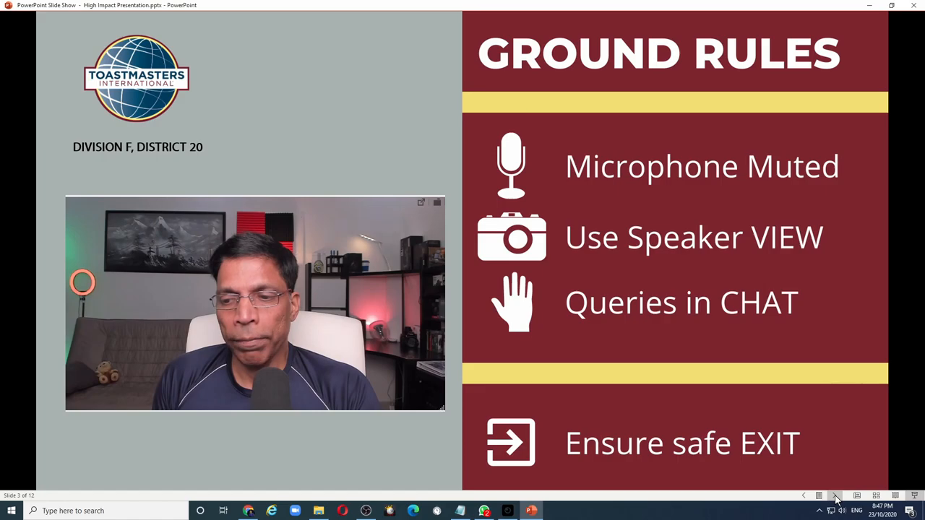
Step: Switch to the Zoom meeting window showing the camera video and participants panel
{"action": "left_click", "coordinate": [836, 496]}
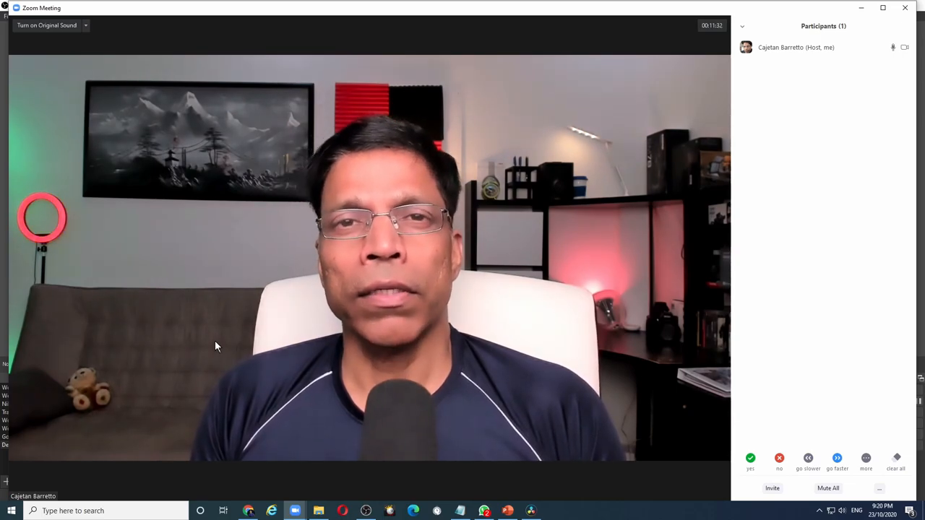
{"action": "mouse_move", "coordinate": [260, 396]}
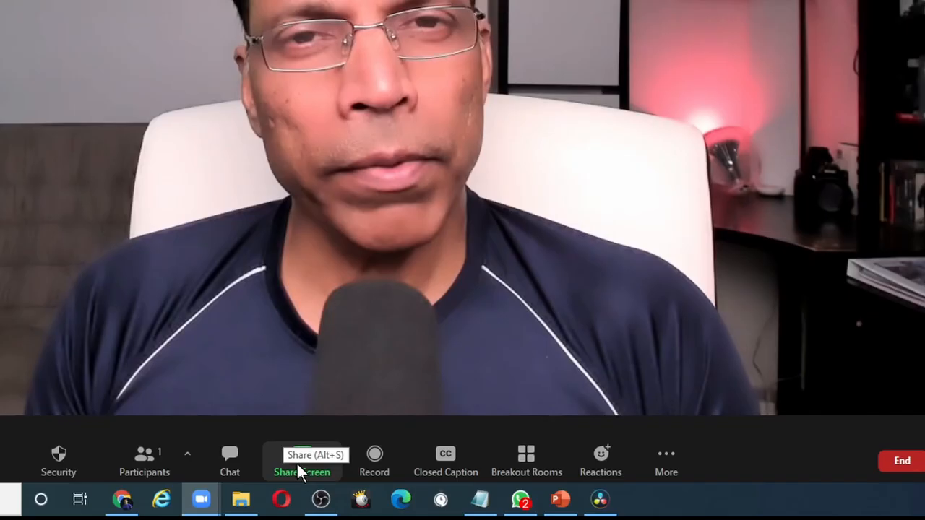
Step: Share Screen 2, where the PowerPoint Learning Objectives slide is running, to the meeting
{"action": "left_click", "coordinate": [302, 460]}
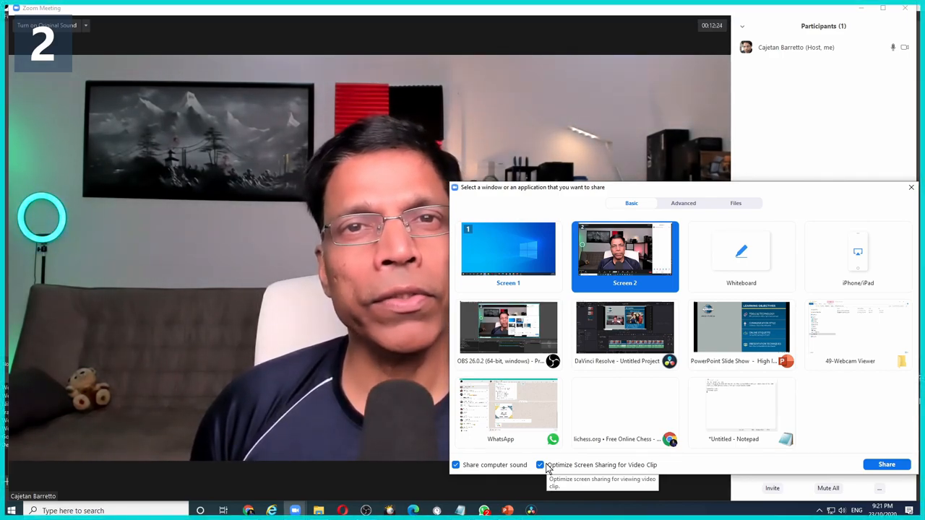
{"action": "left_click", "coordinate": [887, 464]}
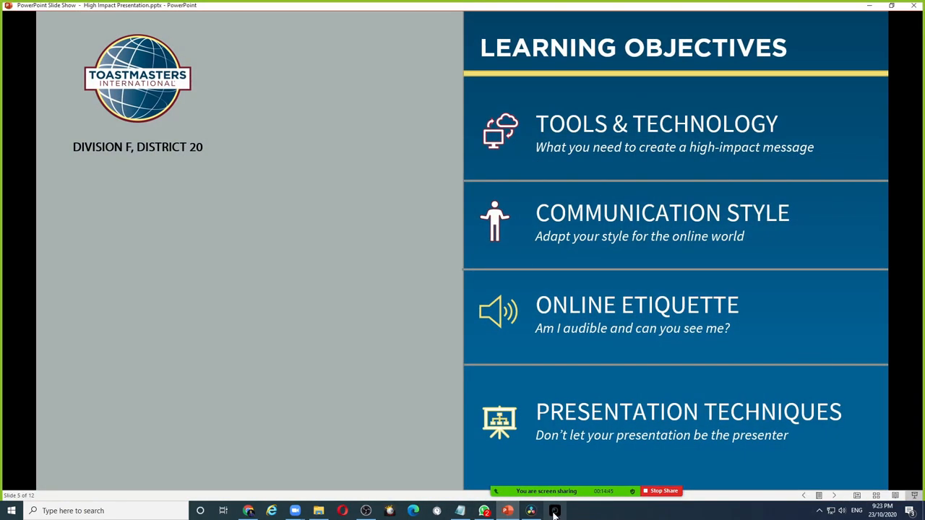
{"action": "mouse_move", "coordinate": [555, 512]}
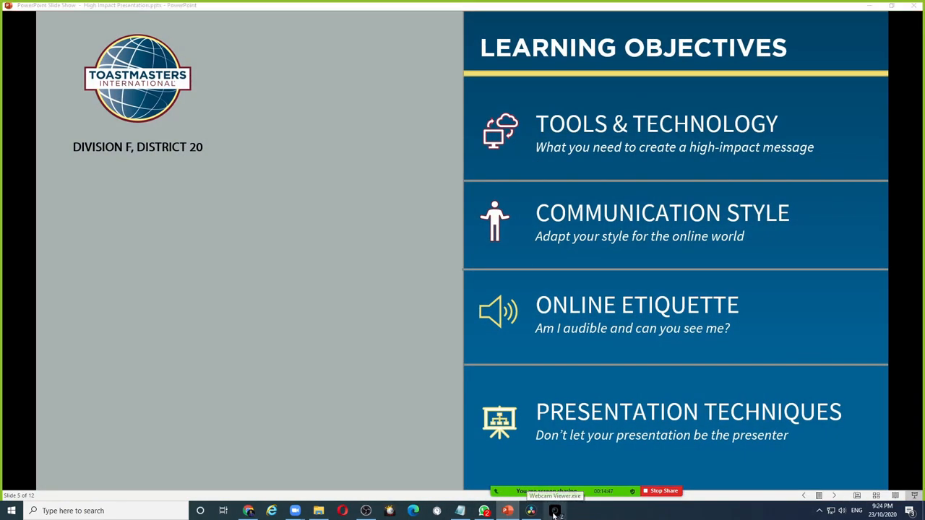
Step: Start the BRIO 4K Stream Edition camera at 1280 x 720 floating over the shared slide
{"action": "left_click", "coordinate": [555, 512]}
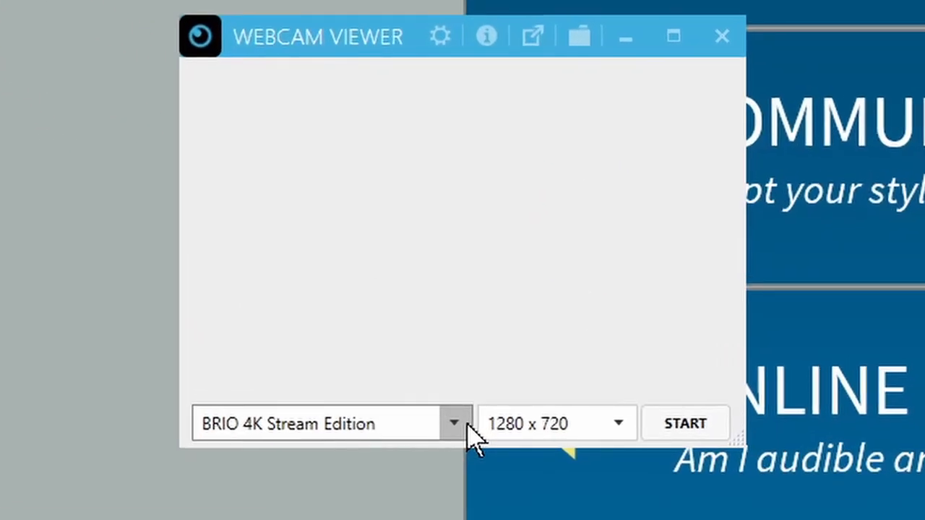
{"action": "left_click", "coordinate": [556, 423]}
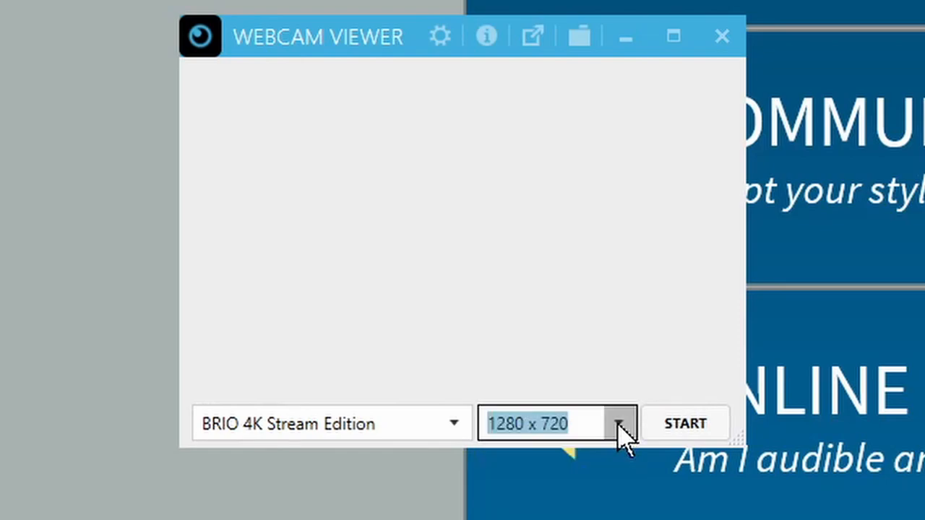
{"action": "left_click", "coordinate": [685, 422]}
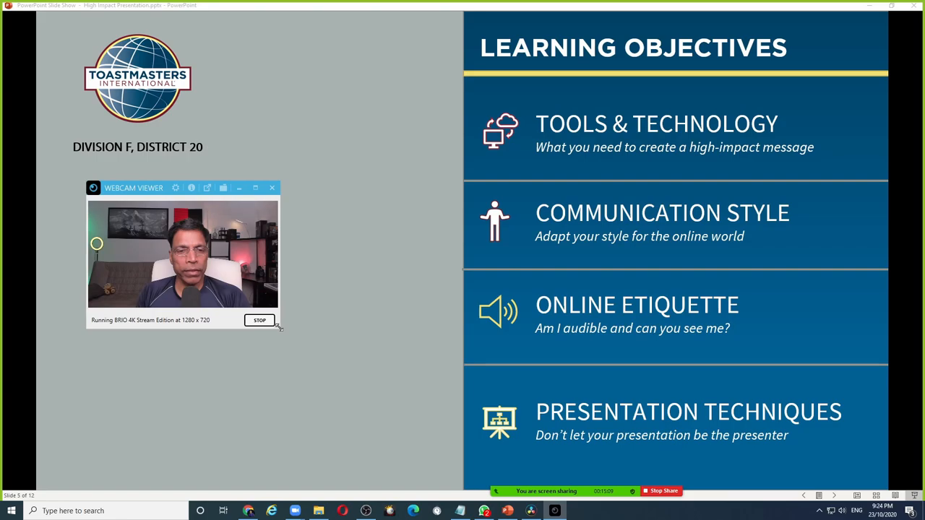
Step: Enlarge the borderless webcam view to cover the left half of the slide
{"action": "left_click_drag", "start_coordinate": [278, 327], "coordinate": [451, 460]}
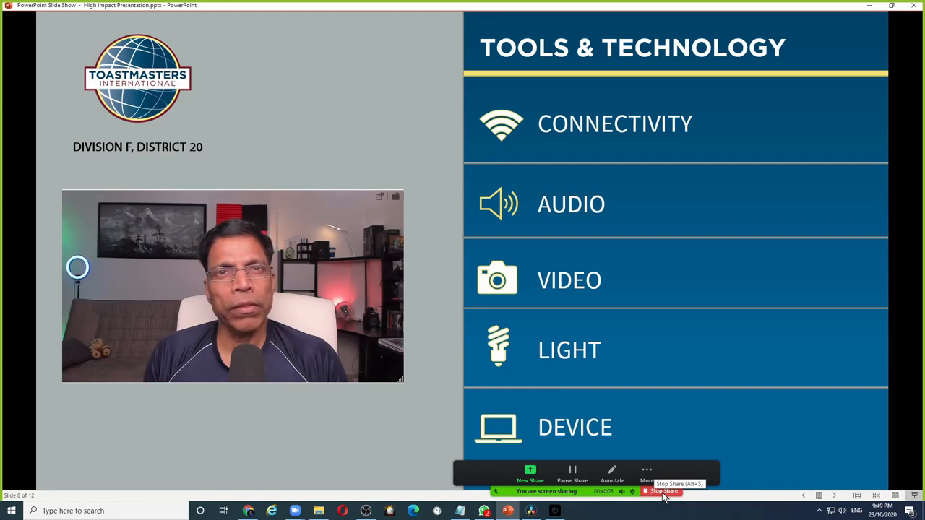
Step: Stop the Zoom screen share and close the Webcam Viewer window
{"action": "left_click", "coordinate": [662, 492]}
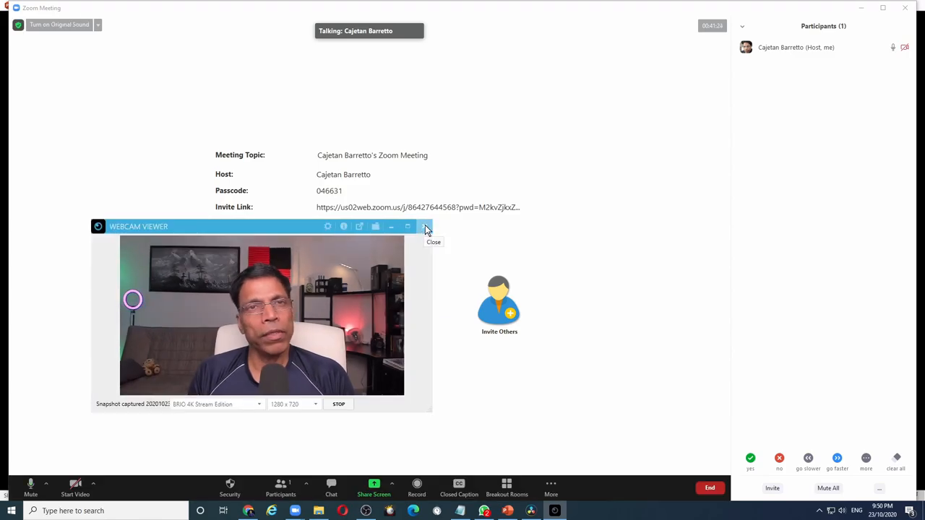
{"action": "left_click", "coordinate": [425, 225]}
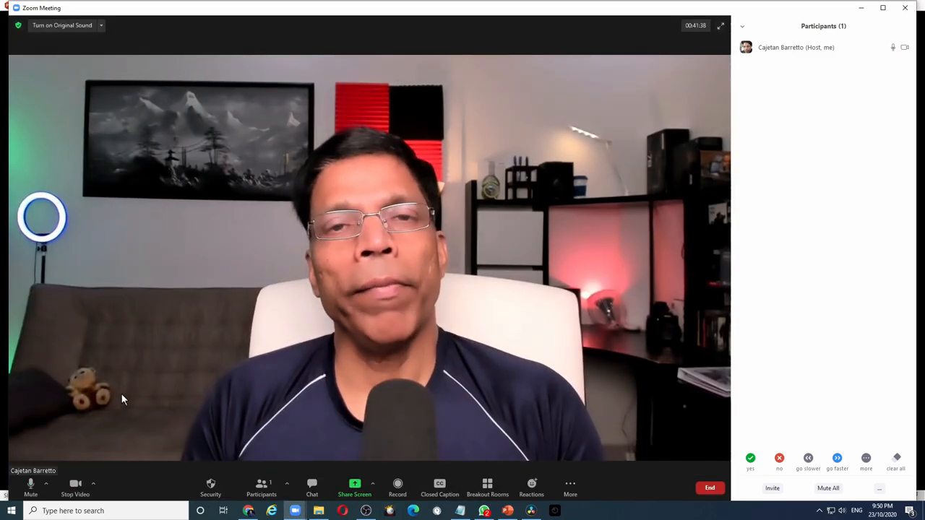